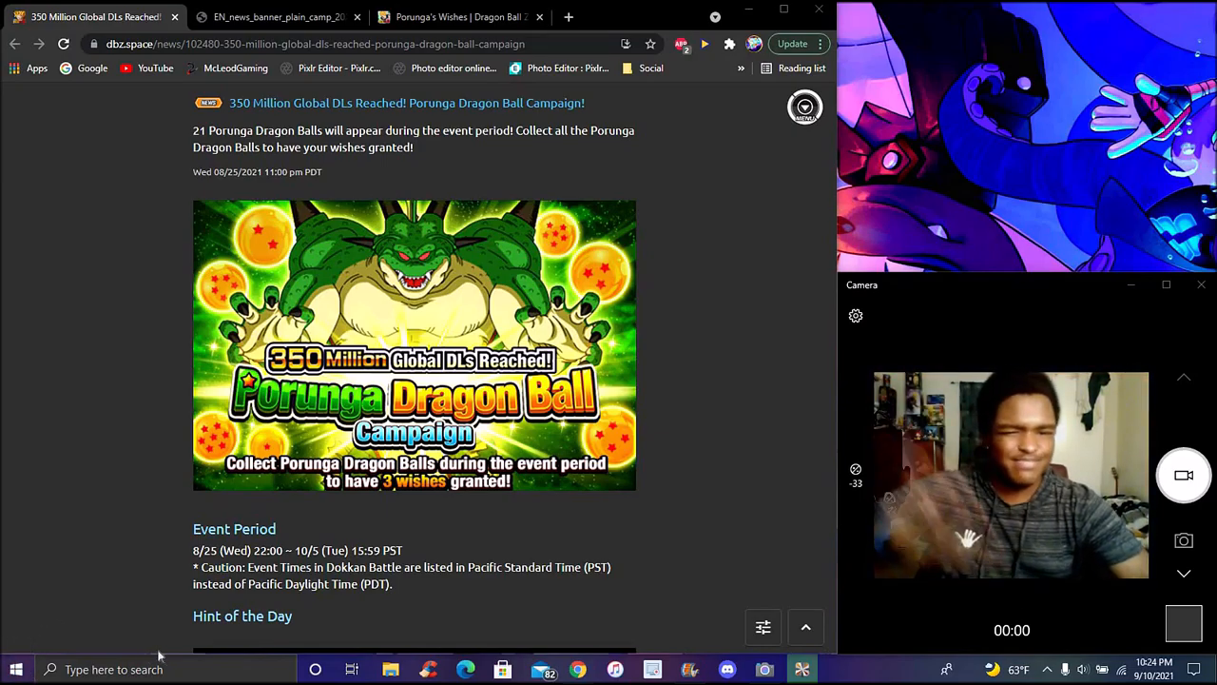
pyautogui.click(276, 16)
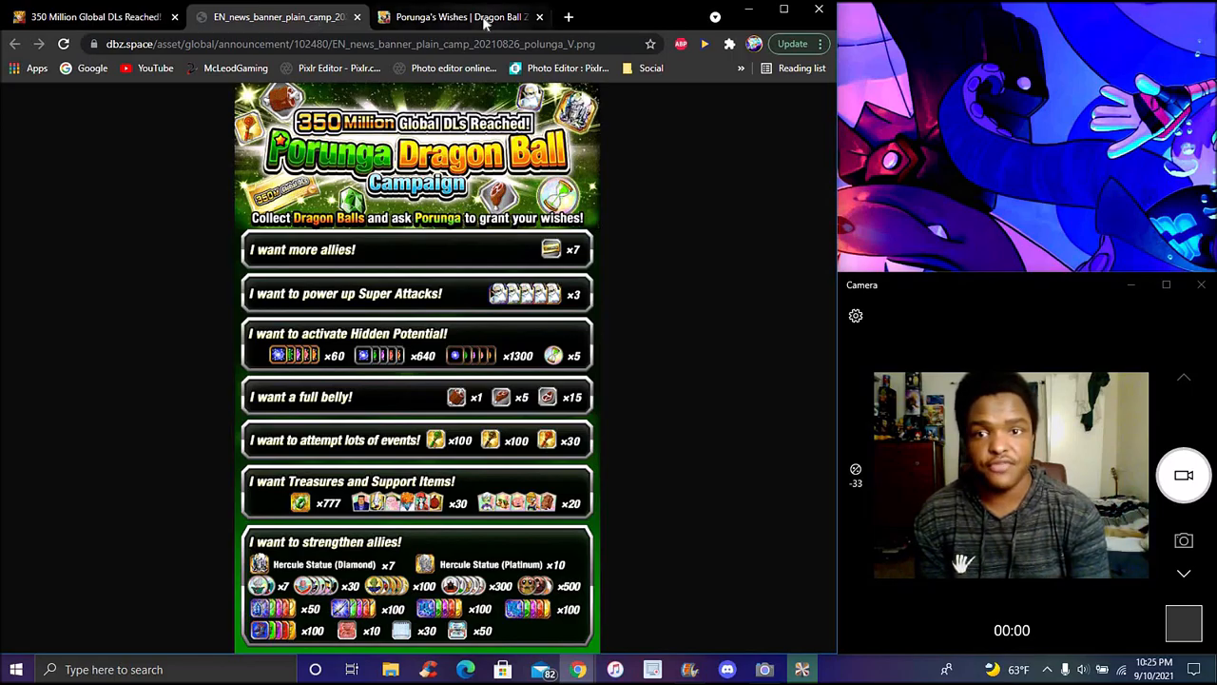
pyautogui.click(461, 17)
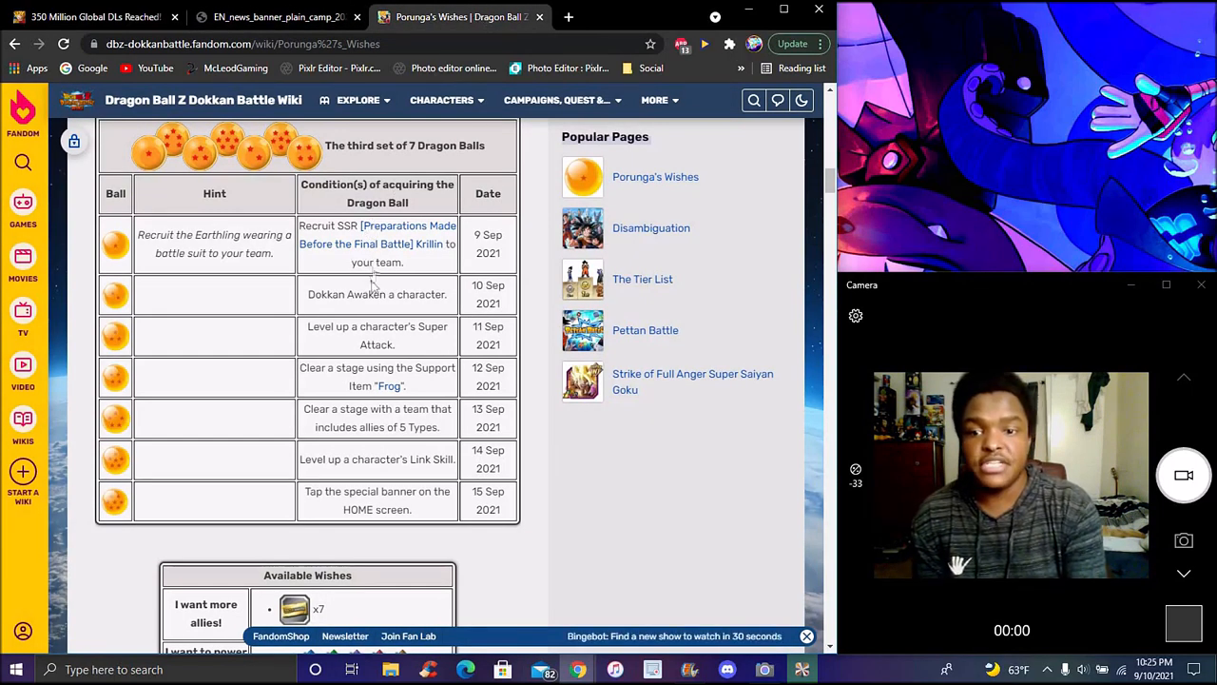
pyautogui.moveTo(129, 28)
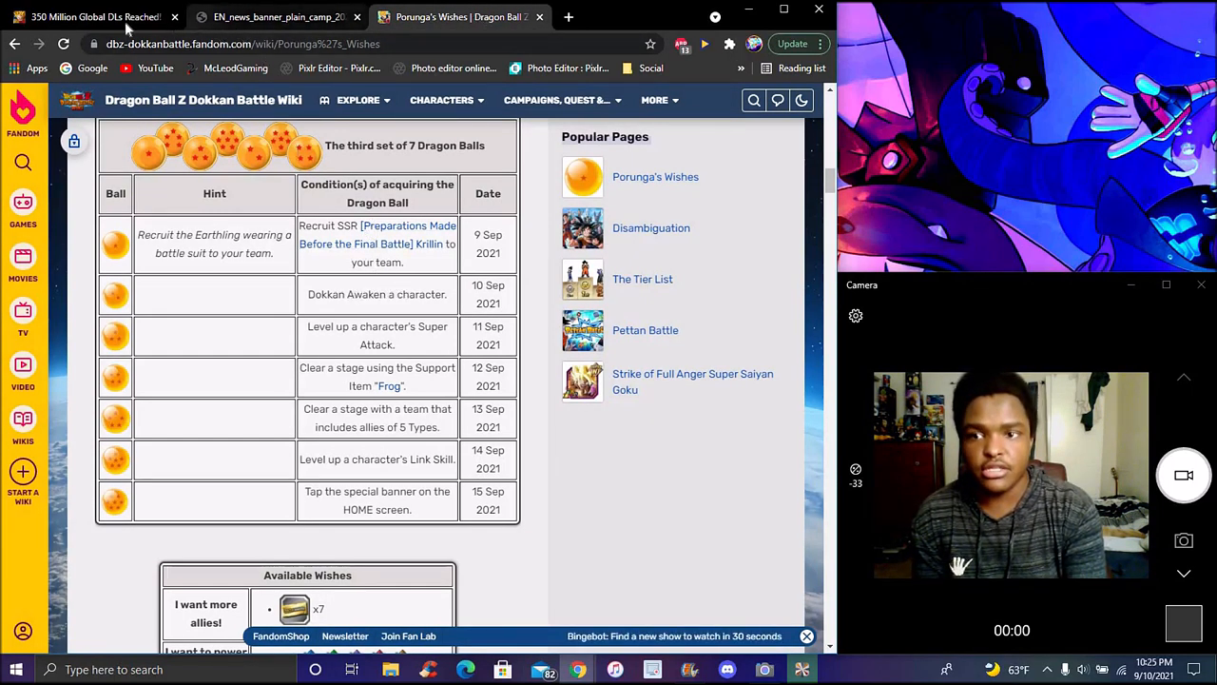
pyautogui.click(90, 17)
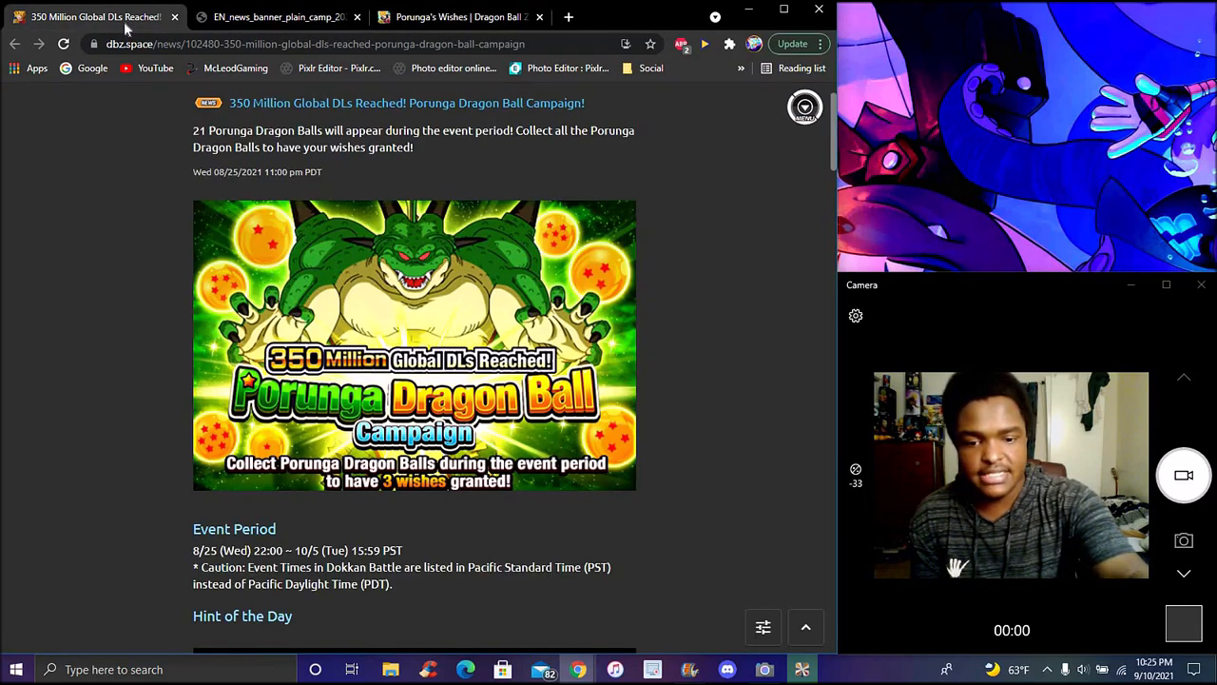